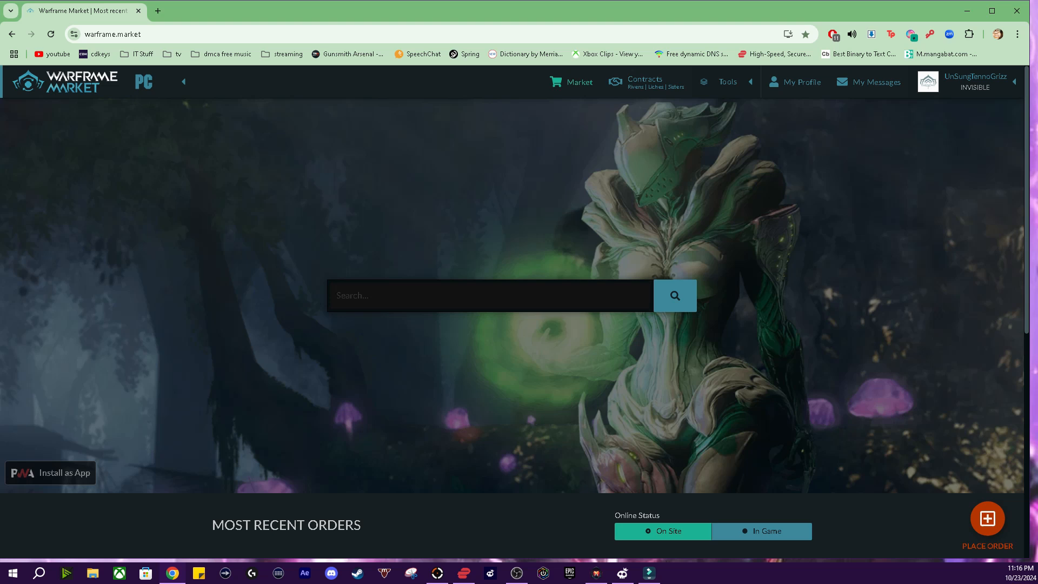
# - Reach the account settings page from the profile menu at top-right
pyautogui.click(974, 81)
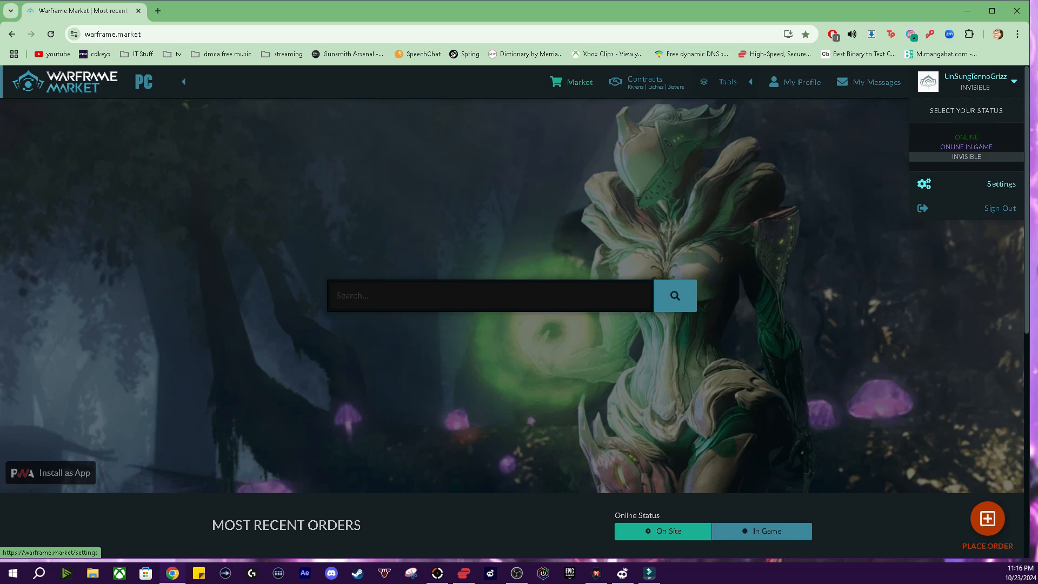
pyautogui.click(1000, 183)
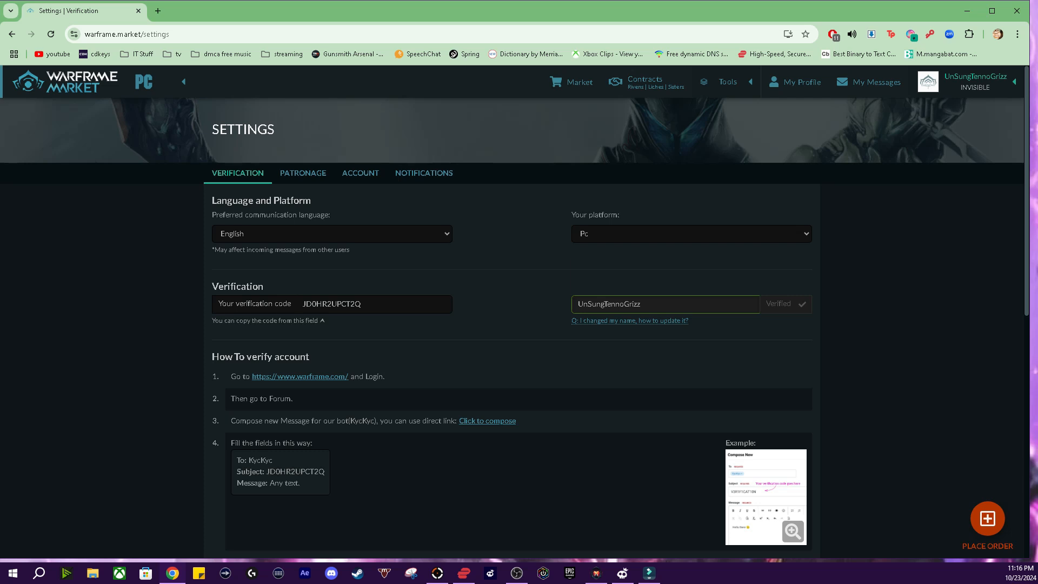
# - Review the platform choices and keep Pc selected
pyautogui.click(691, 233)
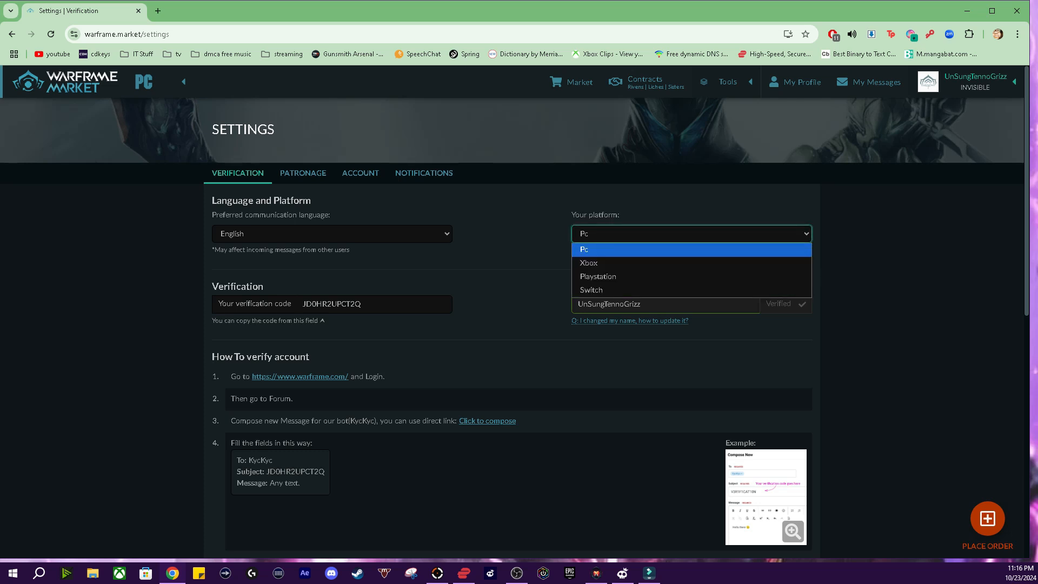
pyautogui.click(583, 248)
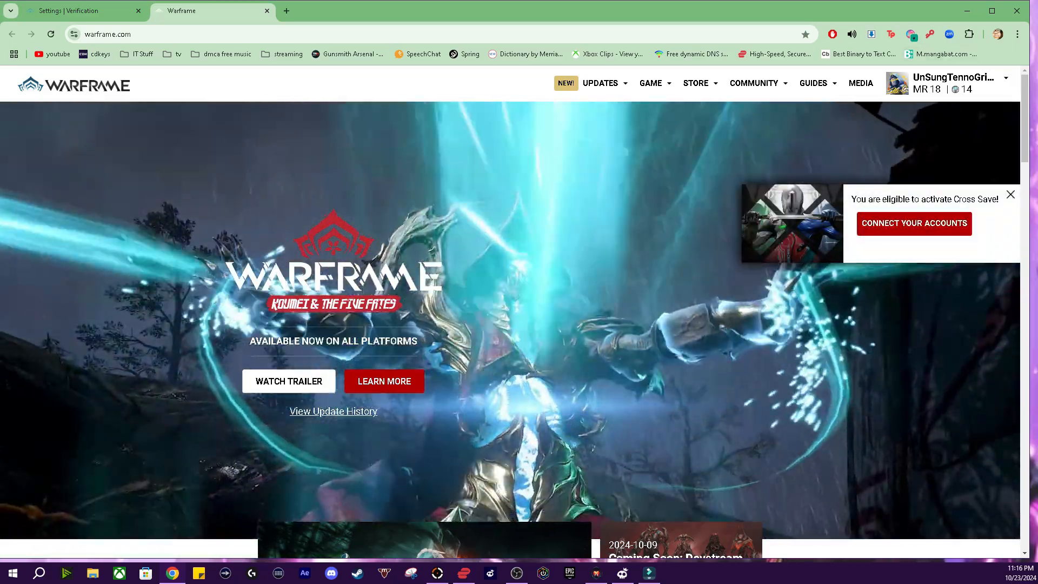
# - Reach the Warframe Forums via COMMUNITY, then return to the market verification settings
pyautogui.click(754, 83)
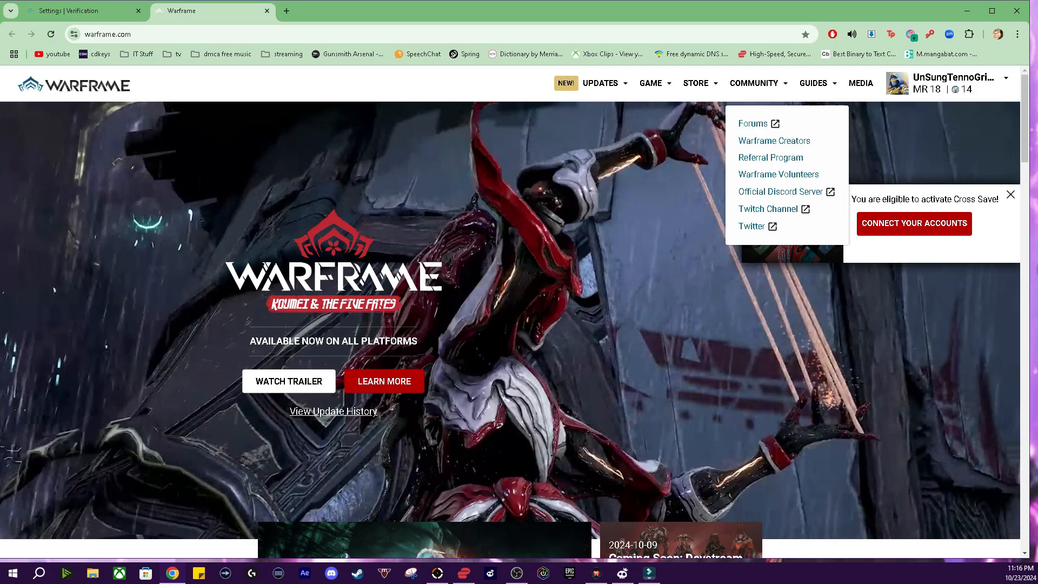
pyautogui.moveTo(753, 124)
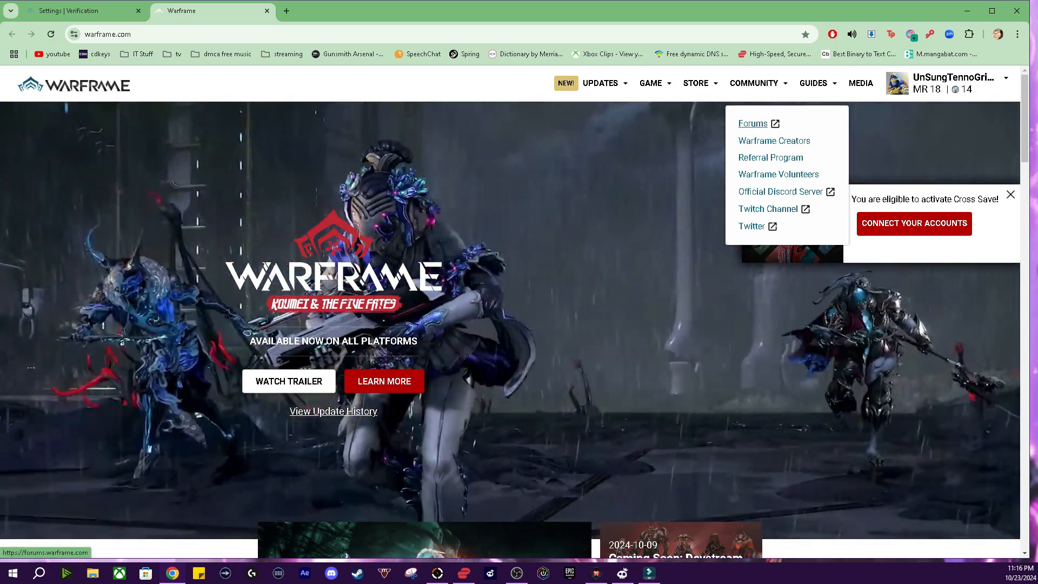
pyautogui.click(751, 123)
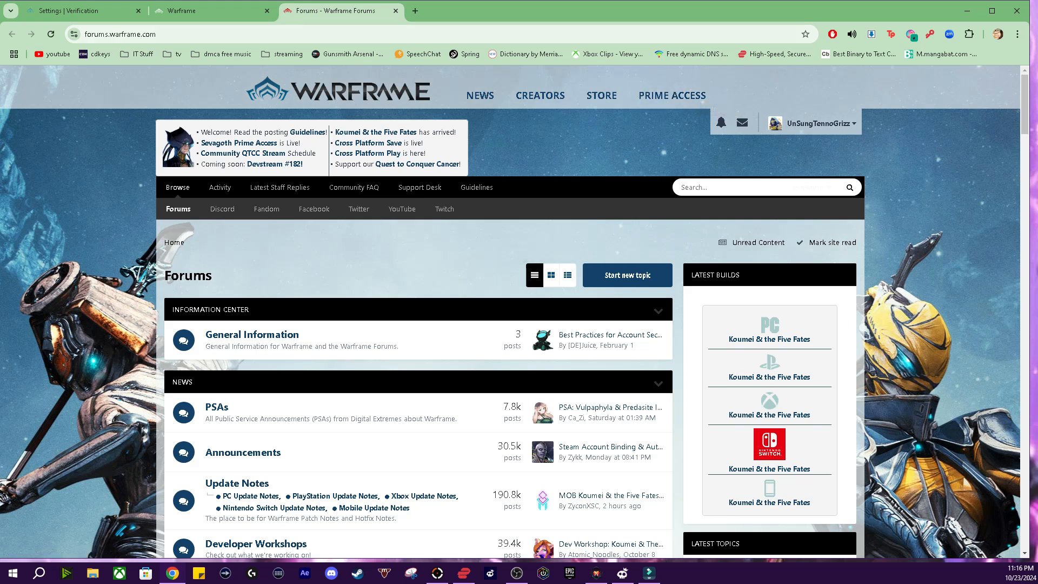
pyautogui.click(78, 11)
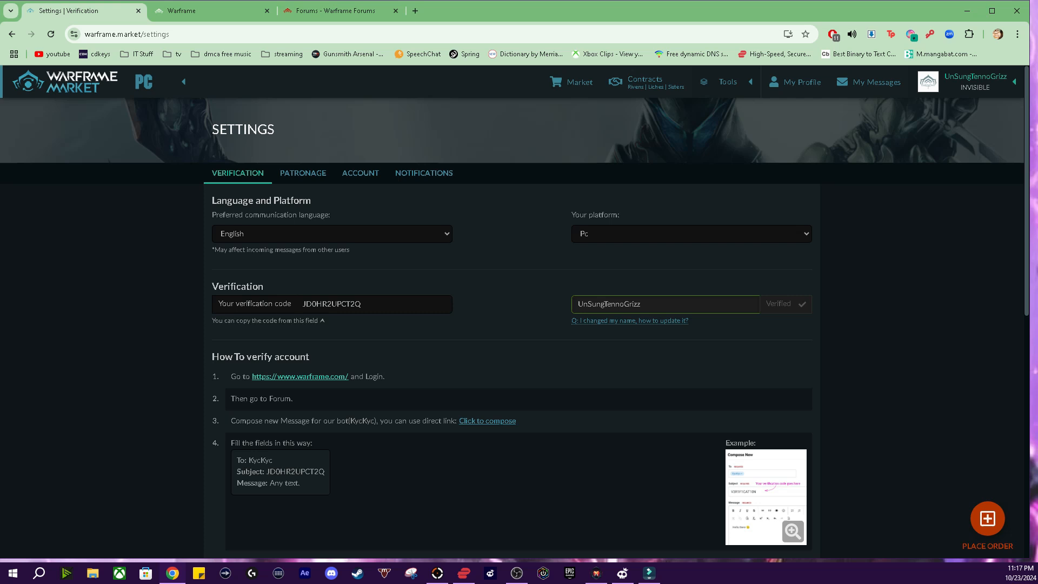
pyautogui.click(144, 81)
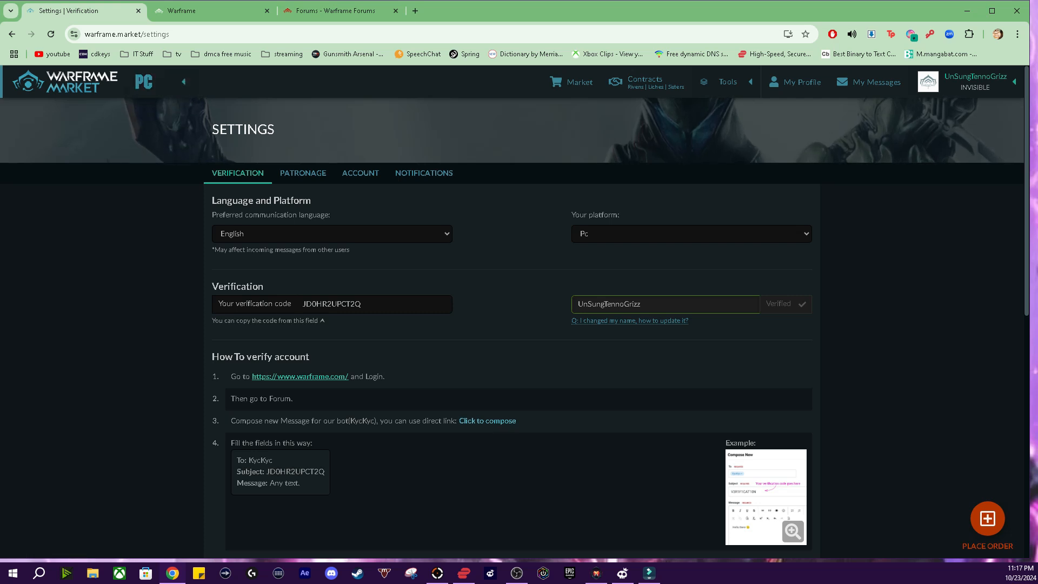
pyautogui.moveTo(487, 421)
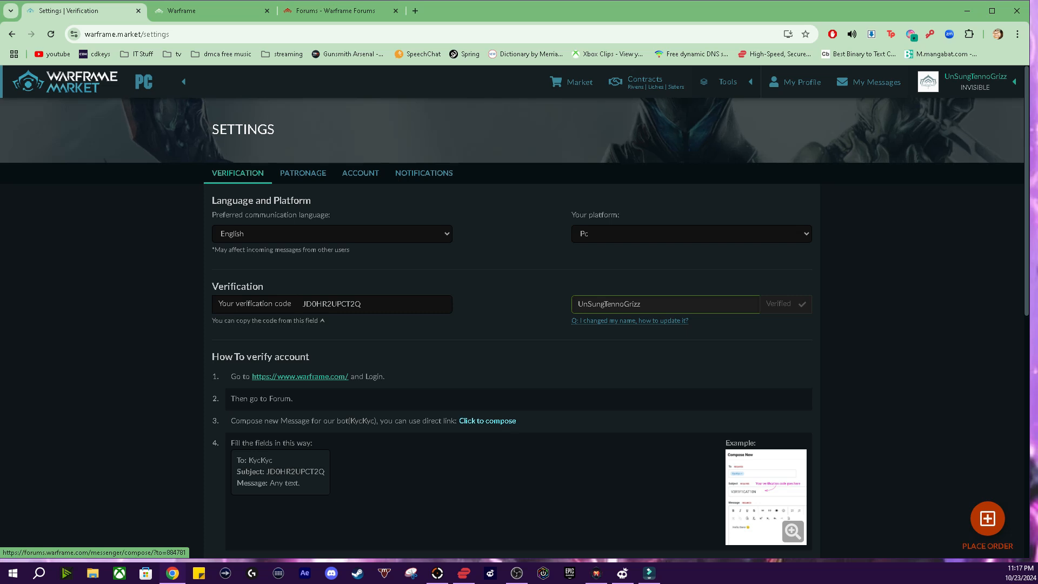
pyautogui.tripleClick(331, 304)
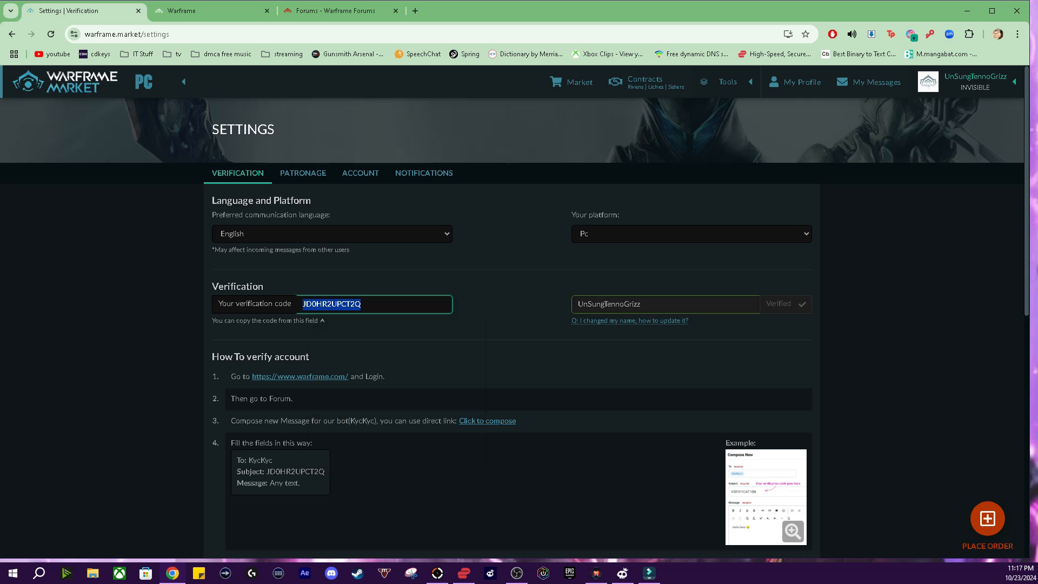
pyautogui.click(486, 421)
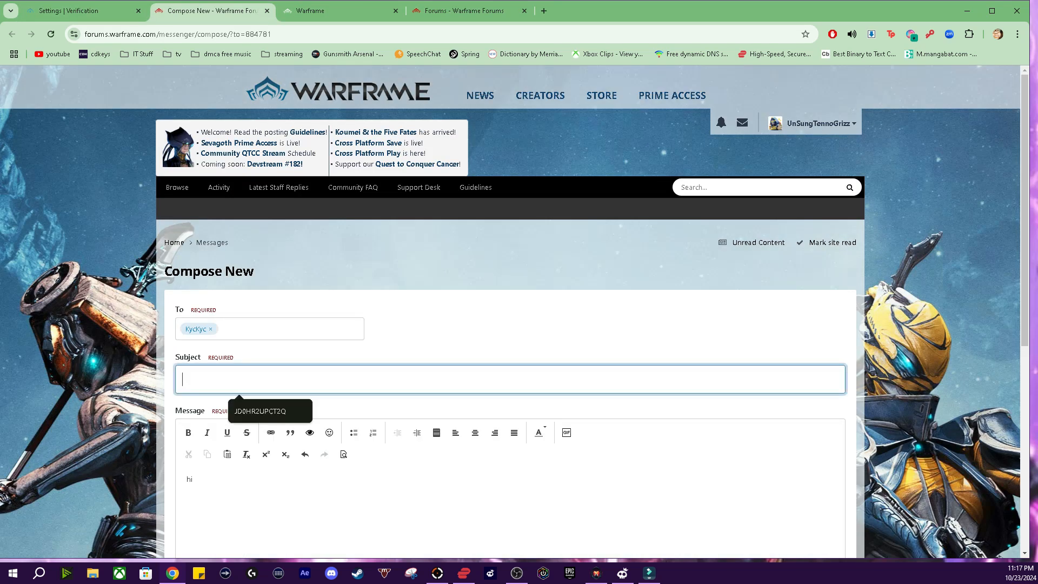
# - Send KycKyc a message with subject JD0HR2UPCT2Q and body 'hello'
pyautogui.write('JD0HR2UPCT2Q')
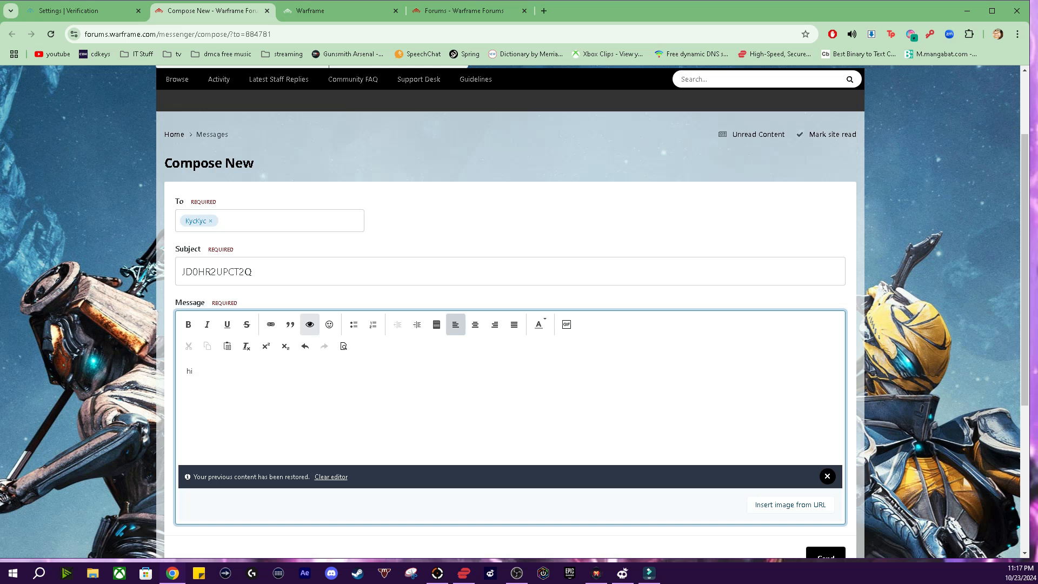
pyautogui.write('hello')
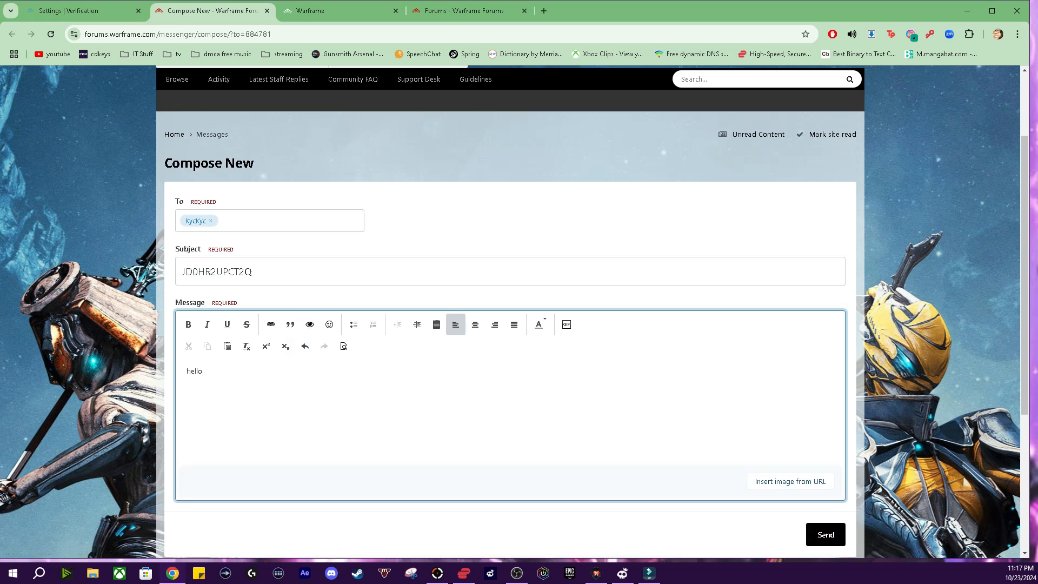
pyautogui.click(825, 534)
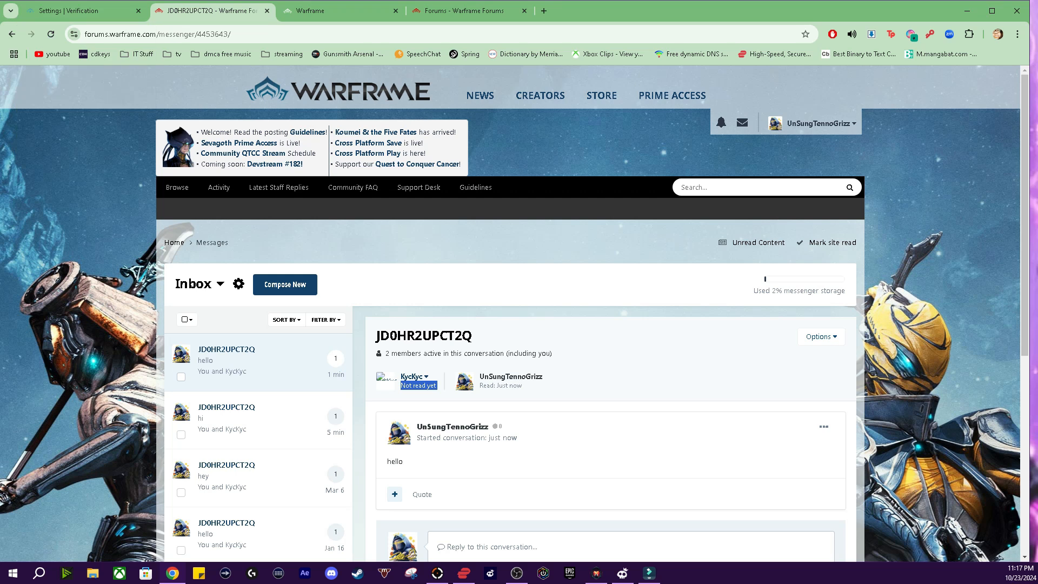
pyautogui.scroll(-3)
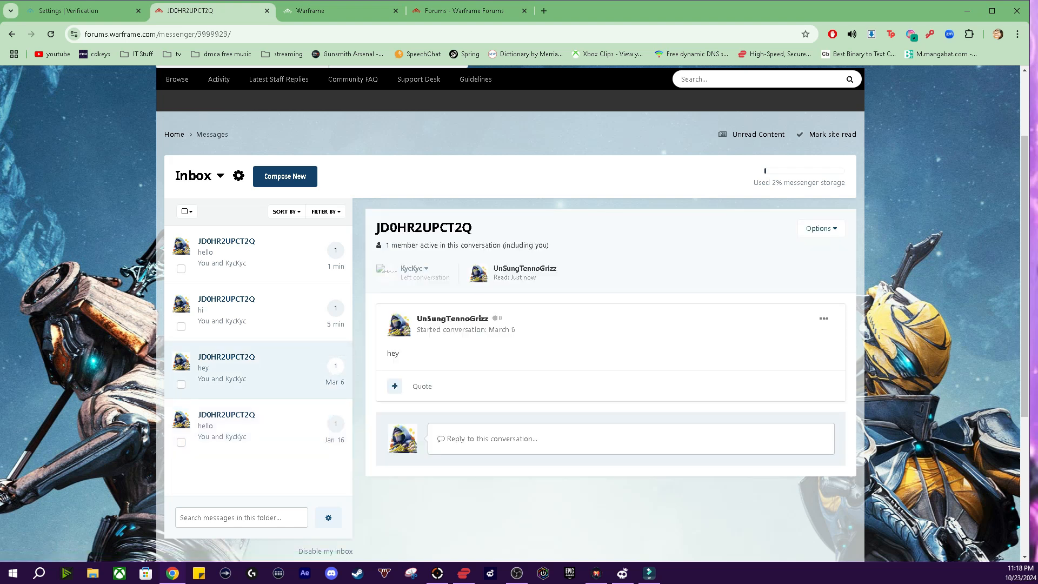
pyautogui.click(226, 310)
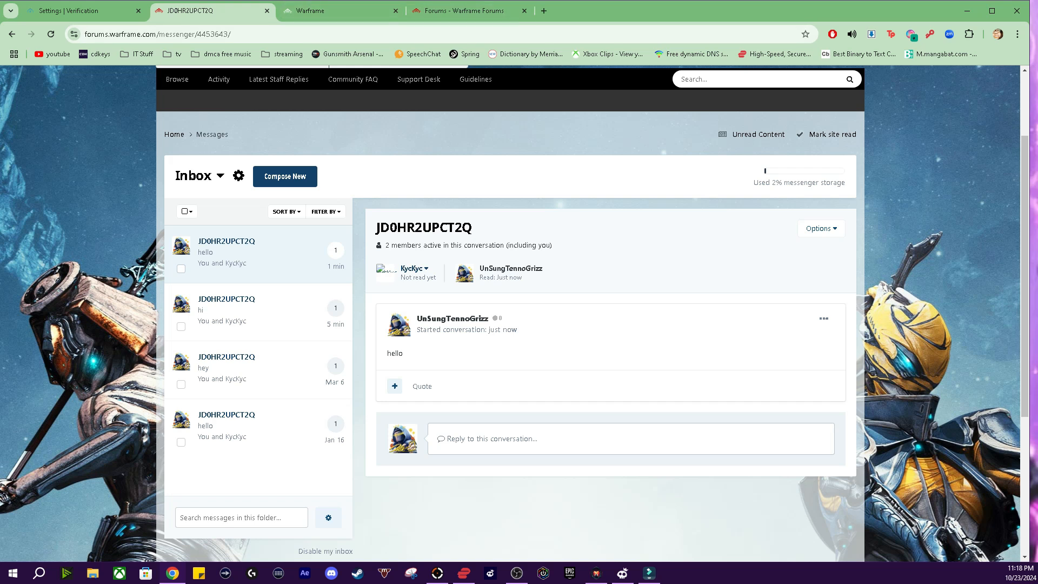
pyautogui.click(525, 11)
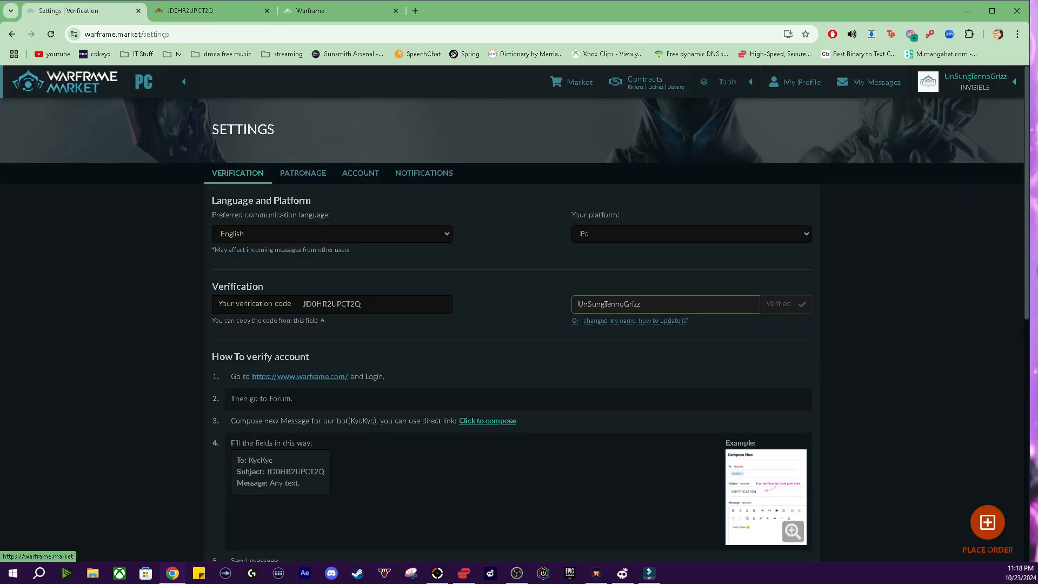
# - Filter the home page's recent orders to In Game sellers, then return to the KycKyc conversation
pyautogui.click(64, 81)
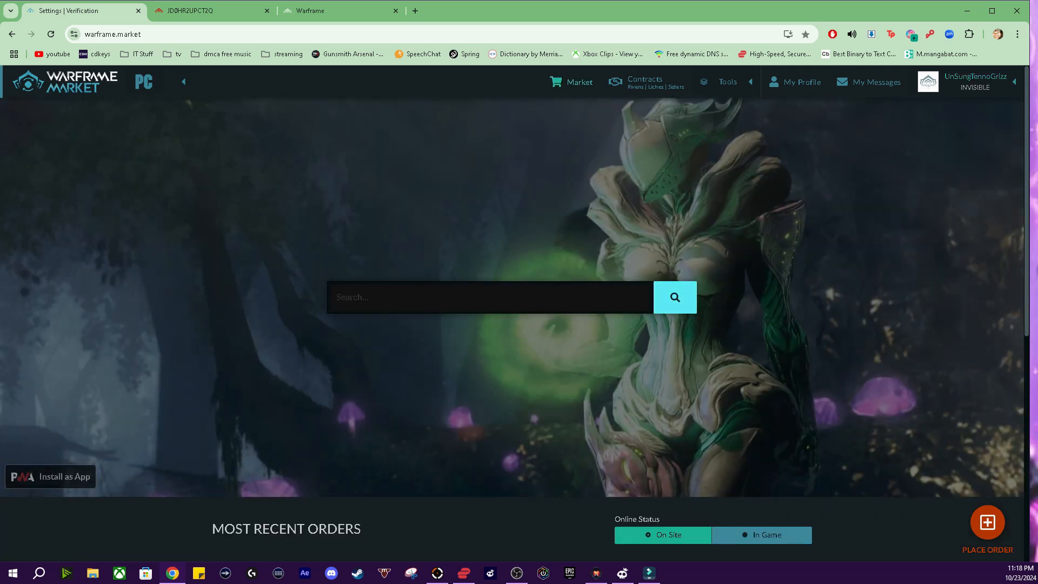
pyautogui.scroll(-3)
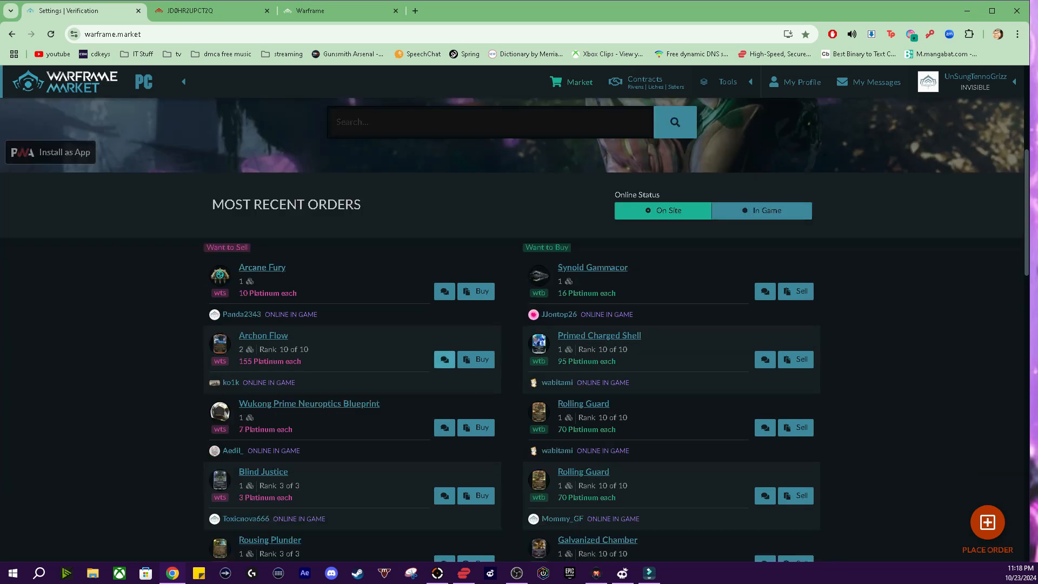
pyautogui.click(761, 210)
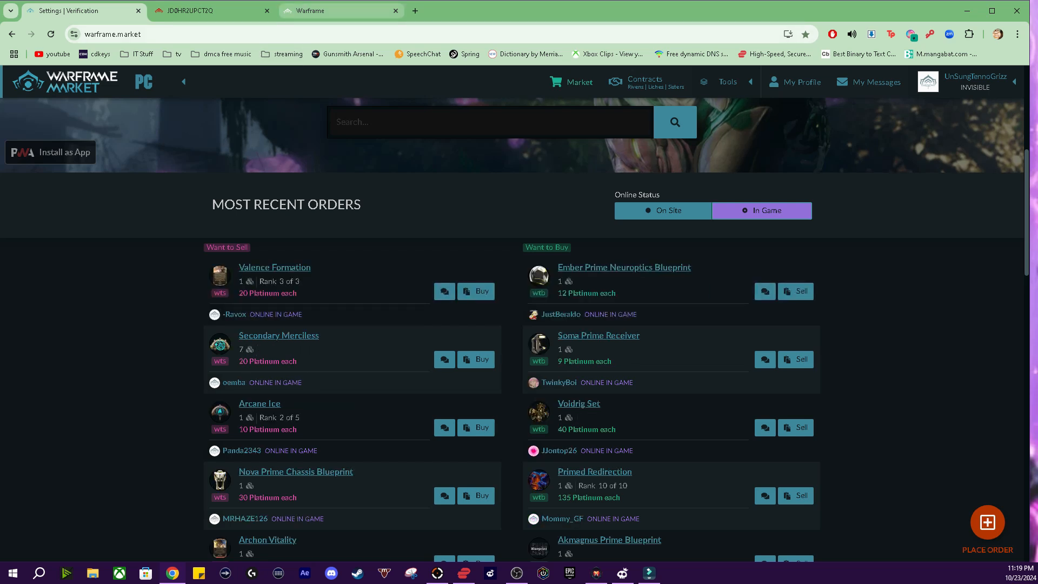
pyautogui.click(212, 11)
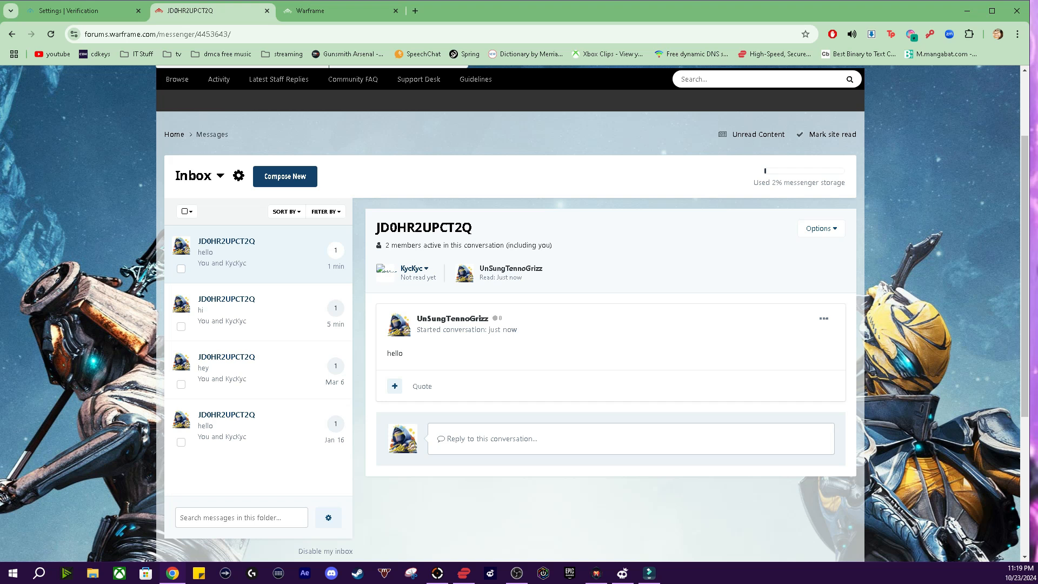
pyautogui.click(761, 79)
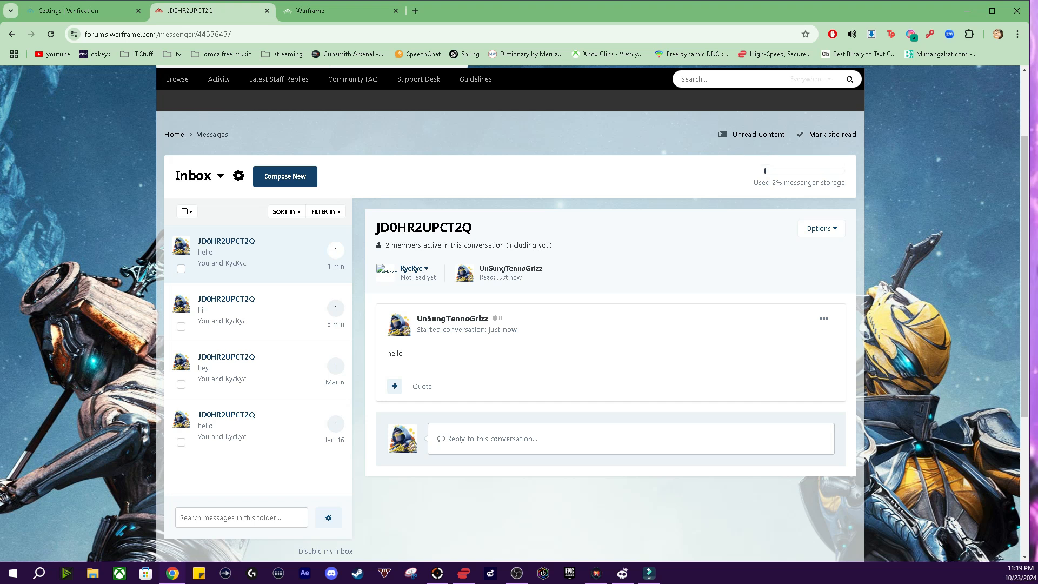